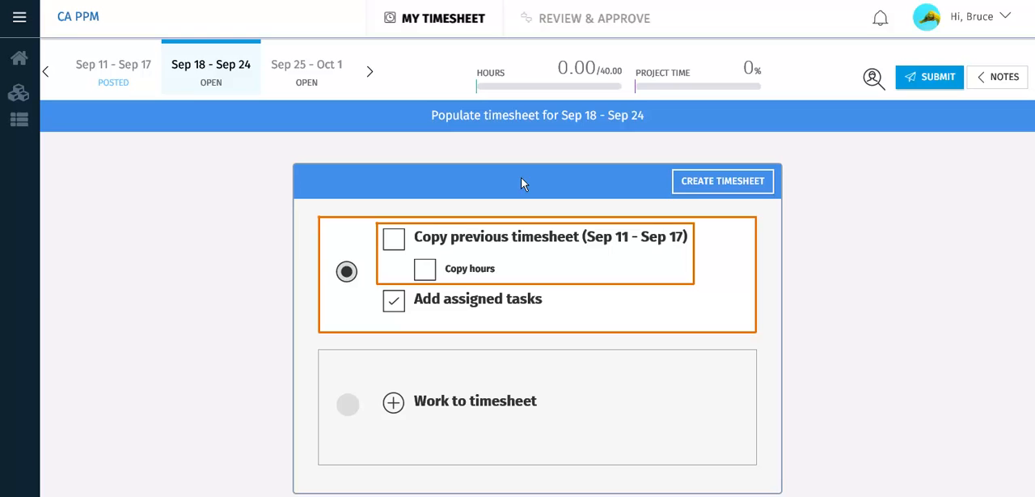
# Create the Sep 18–24 timesheet populated with assigned tasks and no hours.
pyautogui.click(346, 405)
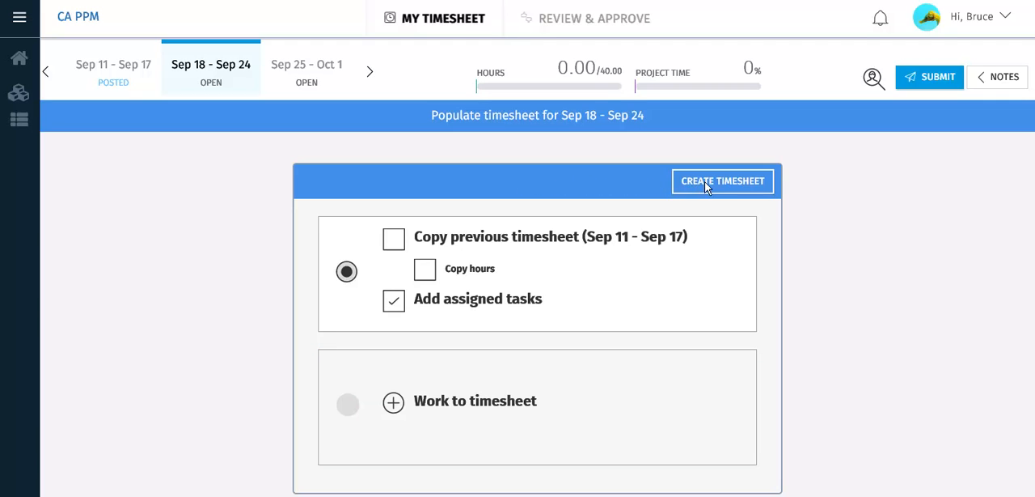
pyautogui.click(721, 181)
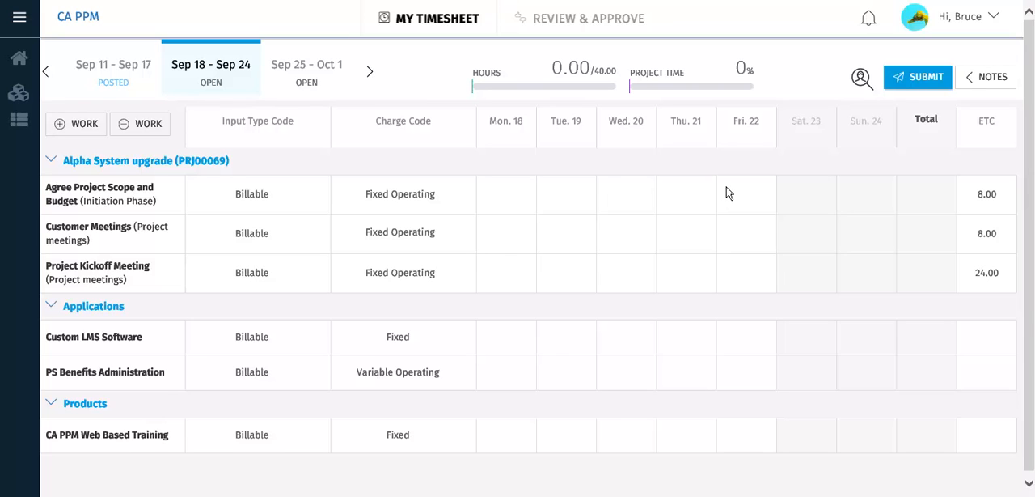
pyautogui.moveTo(581, 191)
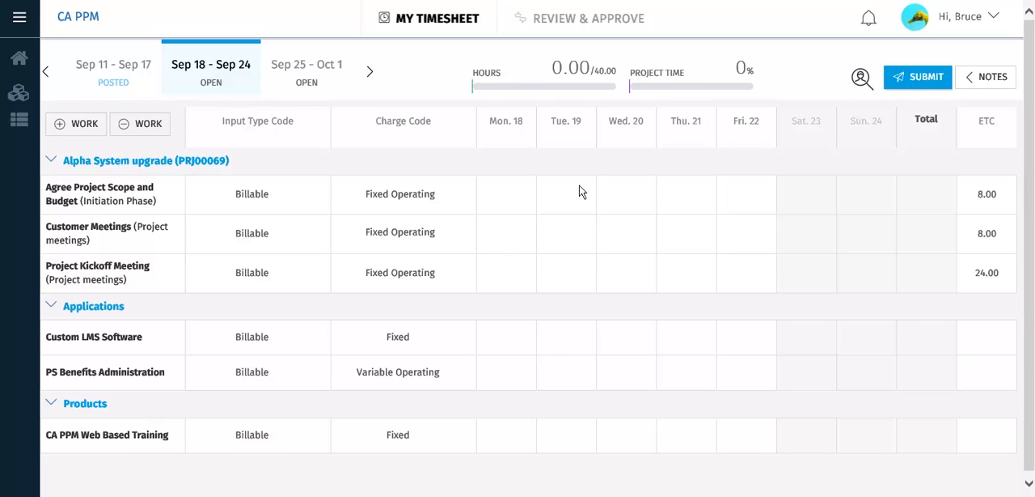
# Show the add-work lookup filtered to Assigned Tasks (7 of 50 candidates).
pyautogui.click(74, 123)
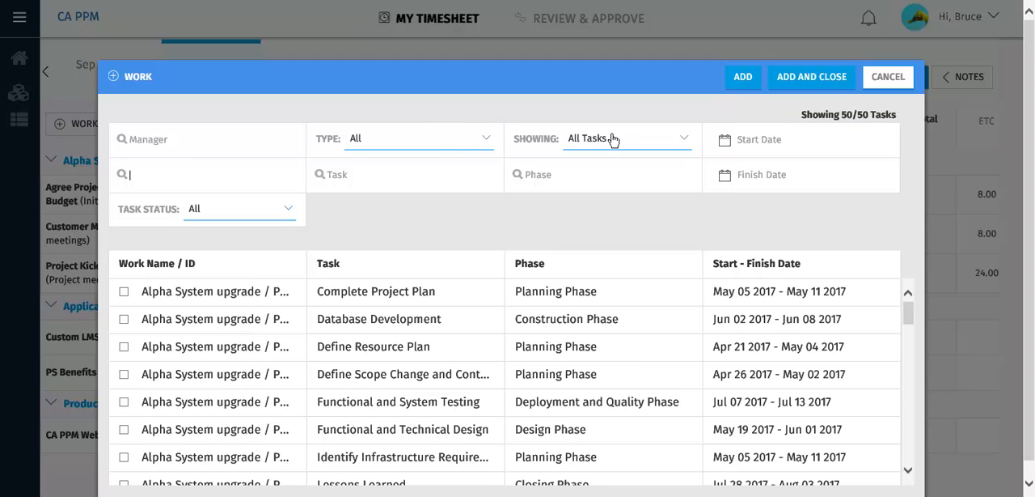
pyautogui.click(628, 137)
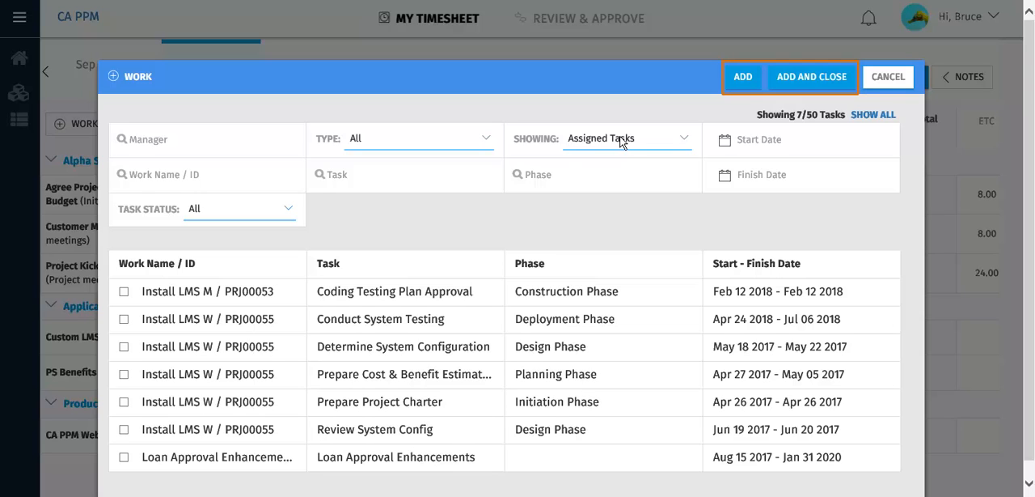
pyautogui.moveTo(854, 121)
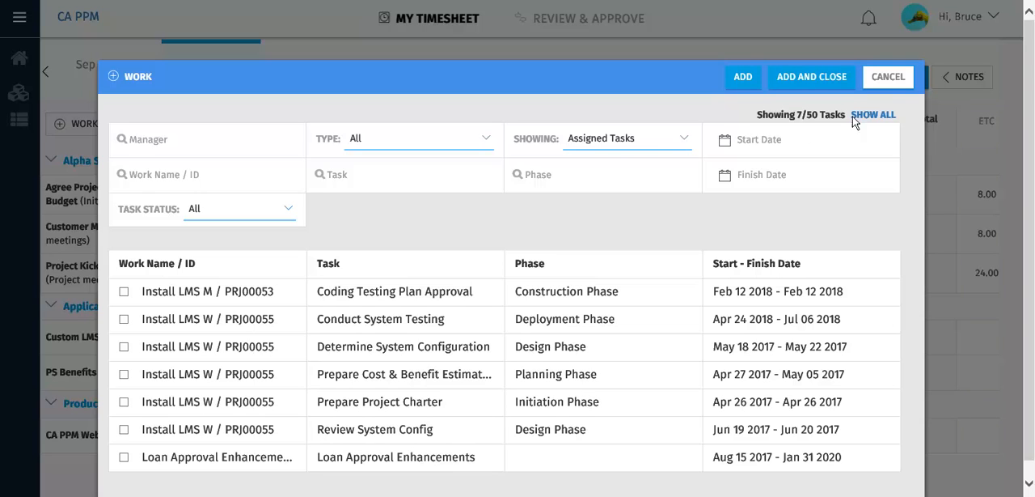
# Delete Project Kickoff Meeting and Custom LMS Software, leaving four timesheet rows.
pyautogui.click(886, 76)
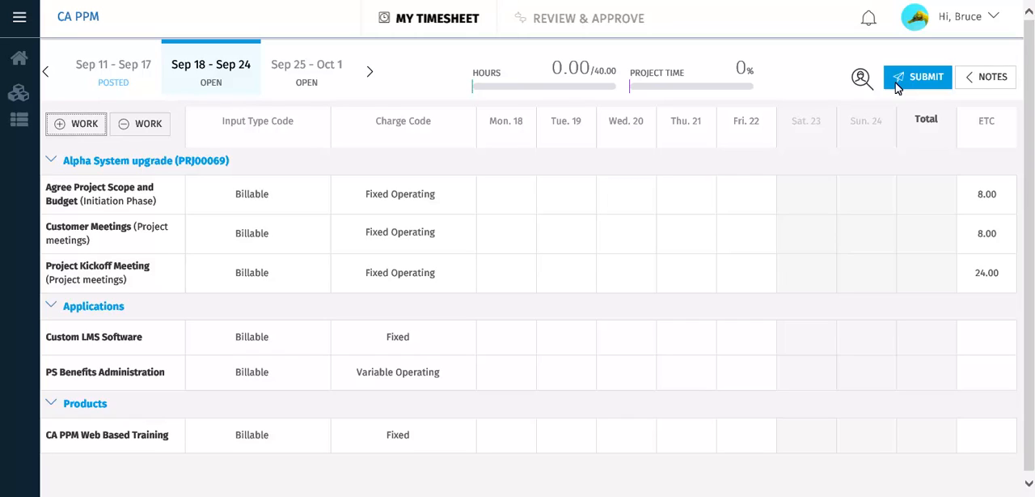
pyautogui.moveTo(204, 107)
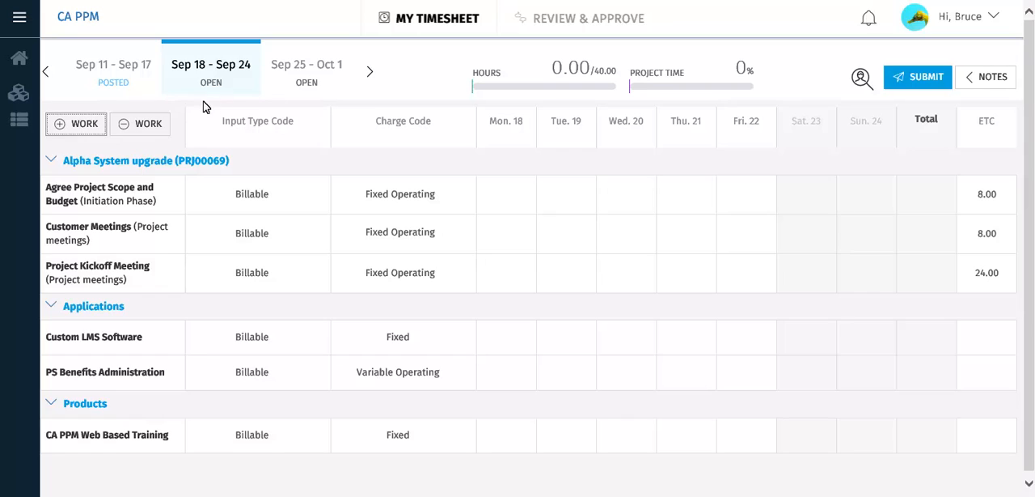
pyautogui.click(140, 123)
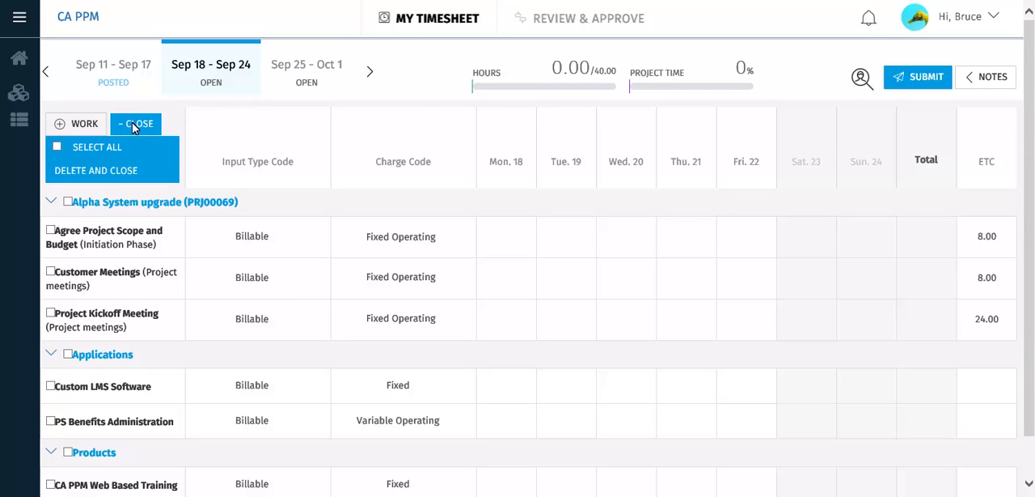
pyautogui.moveTo(89, 148)
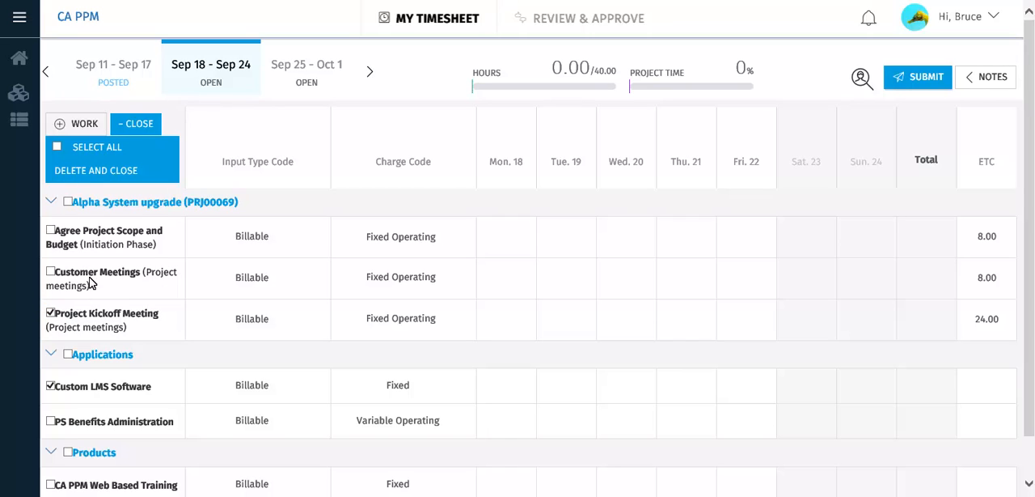
pyautogui.click(95, 169)
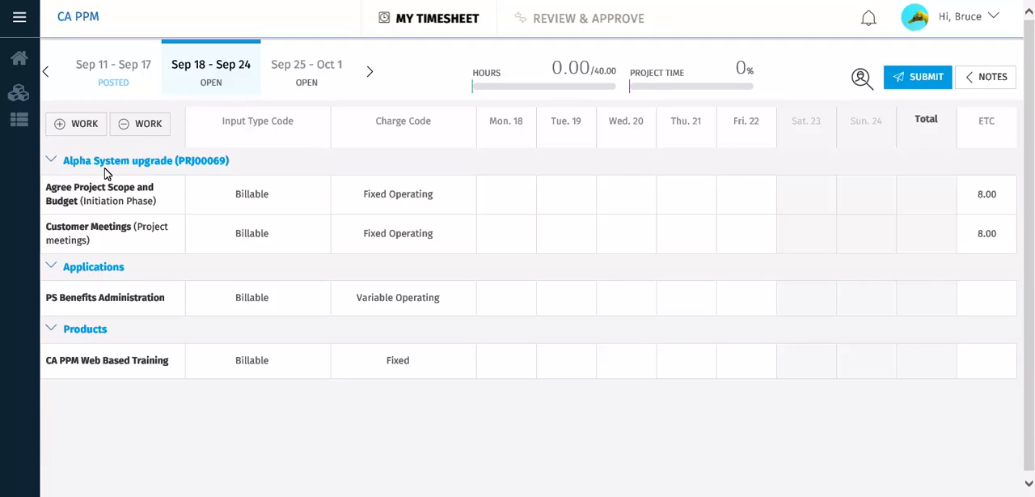
pyautogui.moveTo(257, 175)
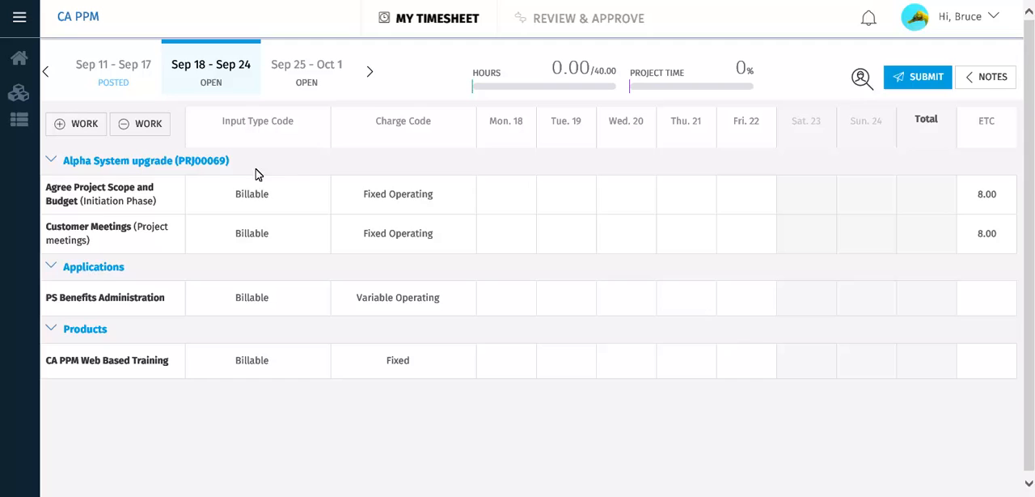
pyautogui.moveTo(501, 197)
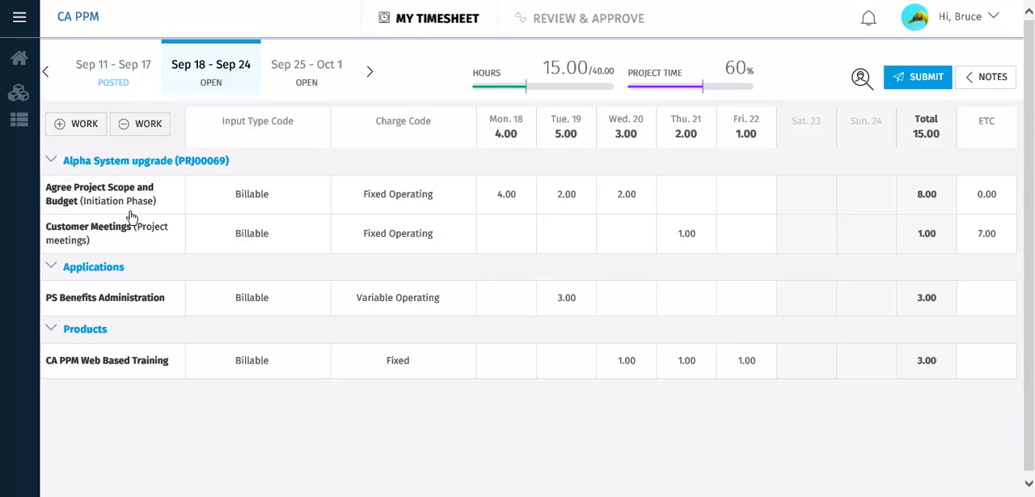
# Duplicate Customer Meetings into a second row and view its Billable/Non-Billable input types.
pyautogui.click(106, 232)
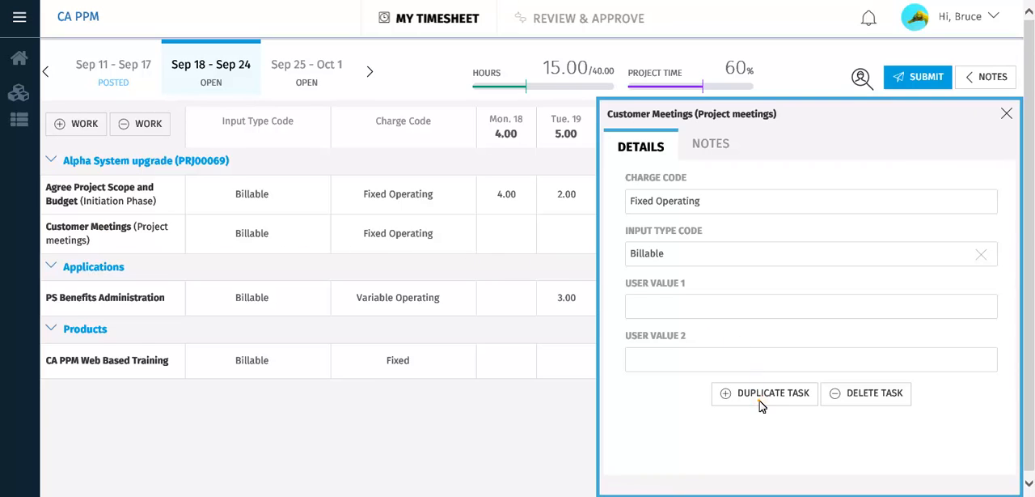
pyautogui.click(764, 392)
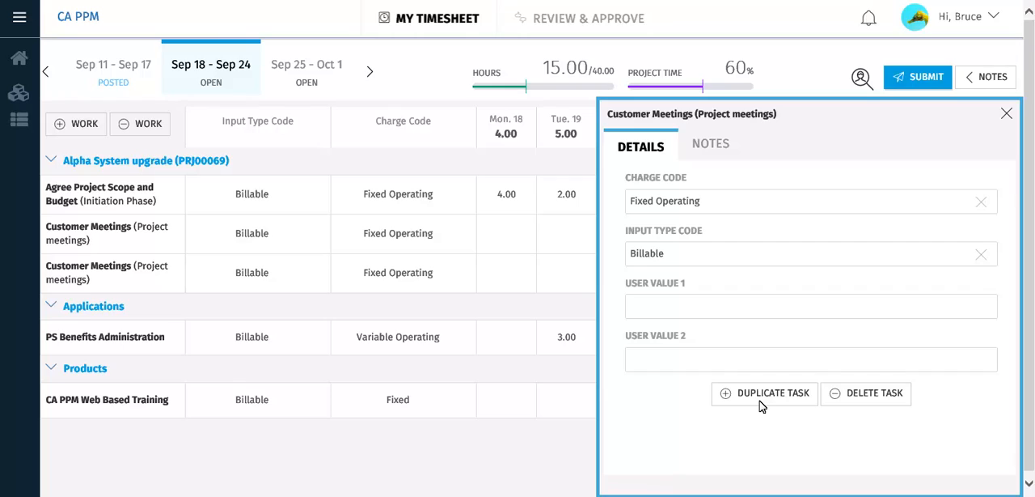
pyautogui.moveTo(680, 372)
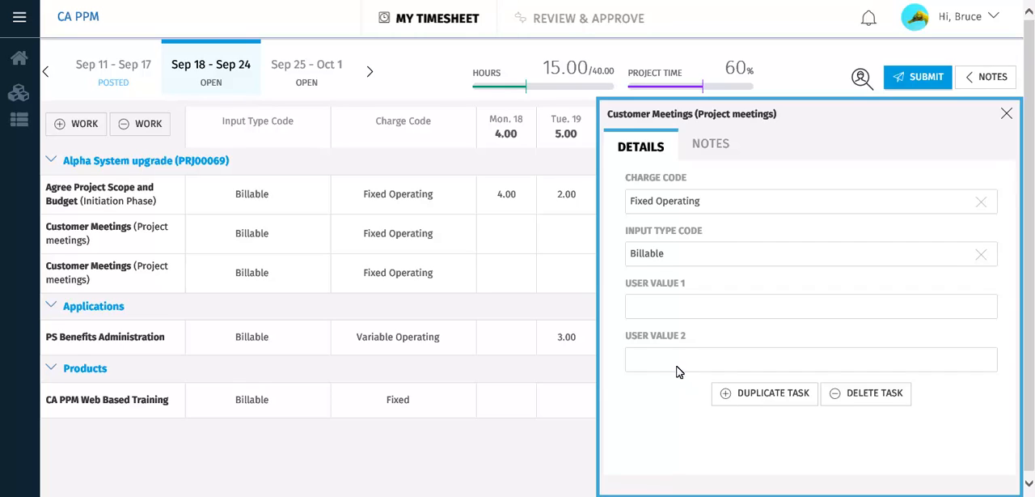
pyautogui.click(809, 253)
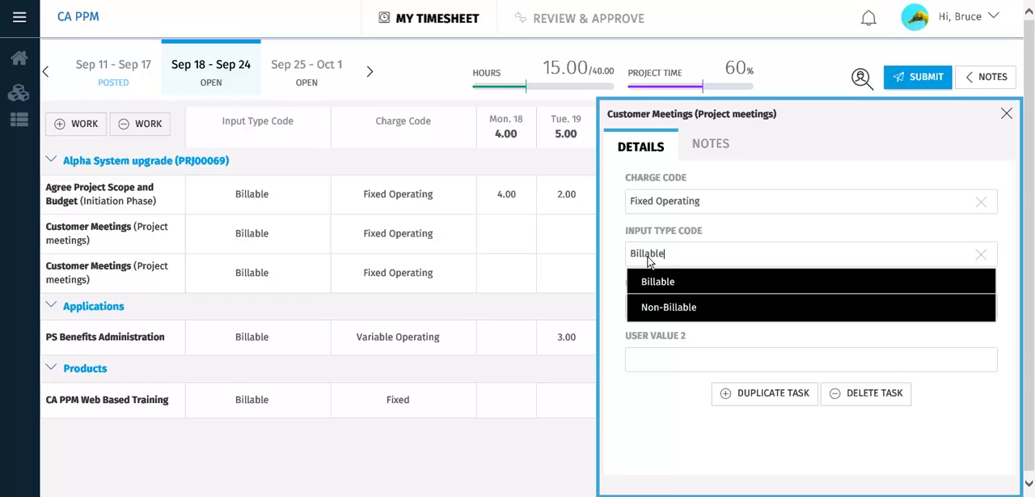
pyautogui.moveTo(948, 213)
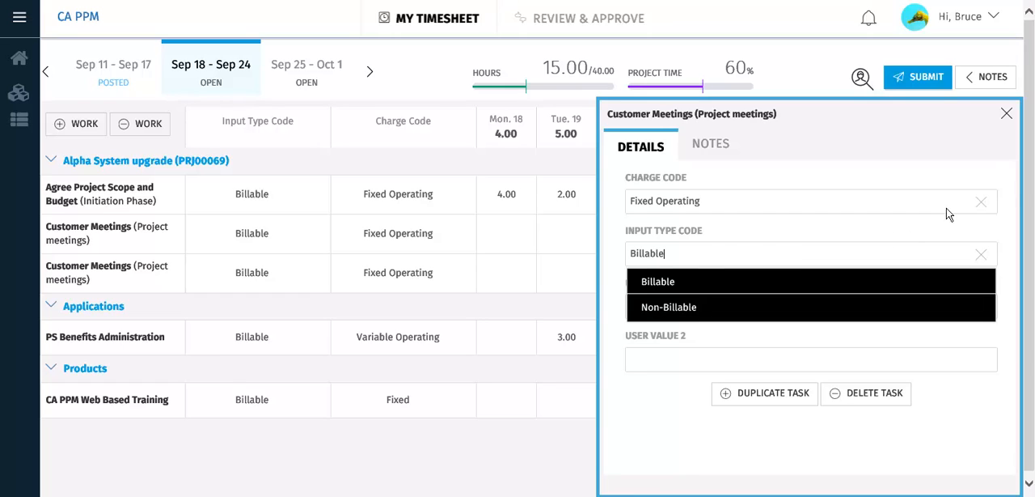
# Set the duplicated Customer Meetings row's Input Type Code to Non-Billable.
pyautogui.click(1006, 113)
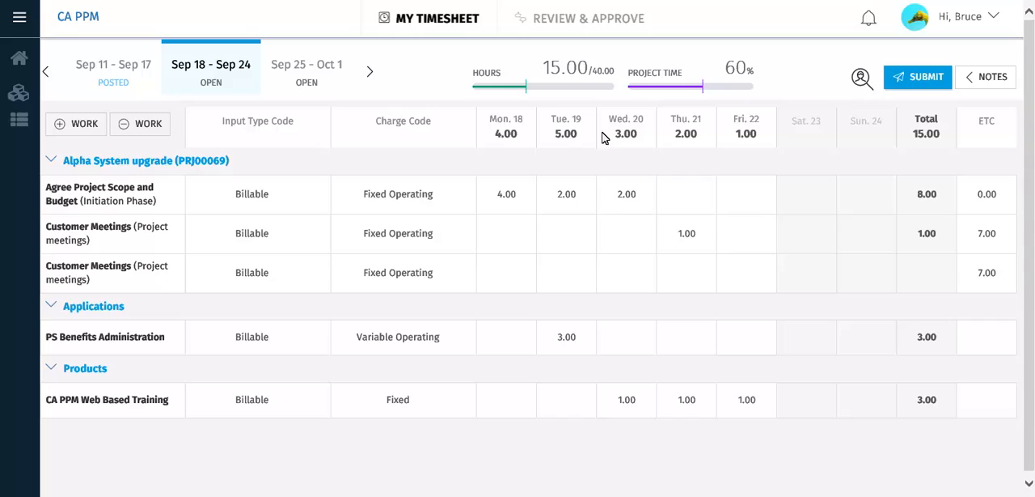
pyautogui.moveTo(279, 278)
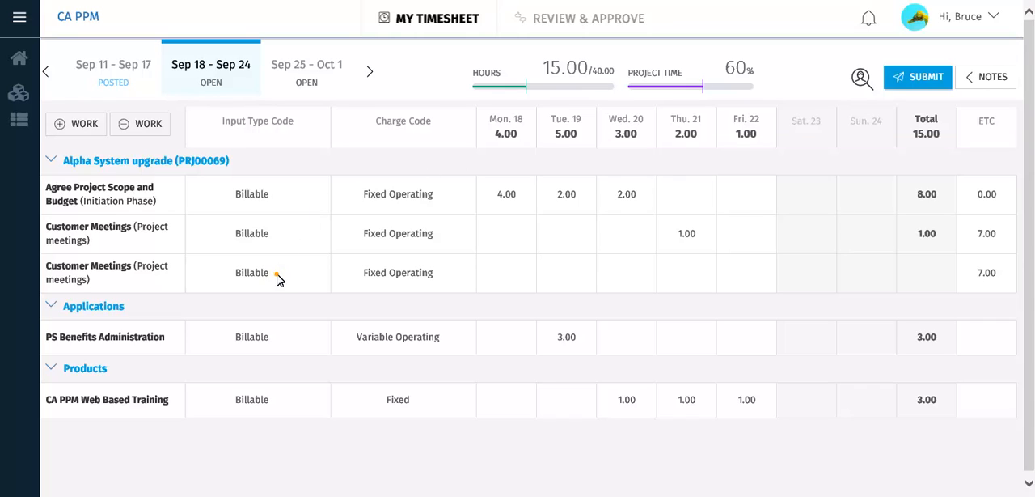
pyautogui.click(257, 272)
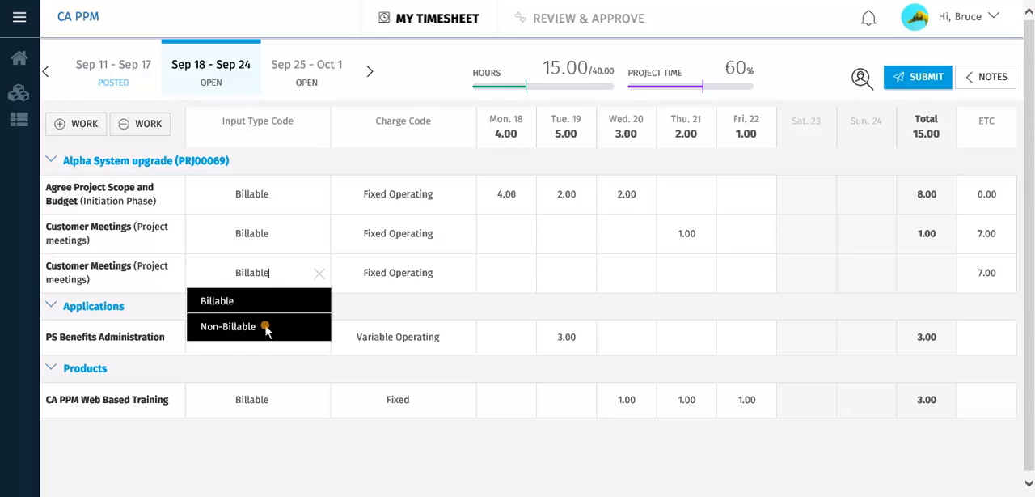
pyautogui.click(228, 327)
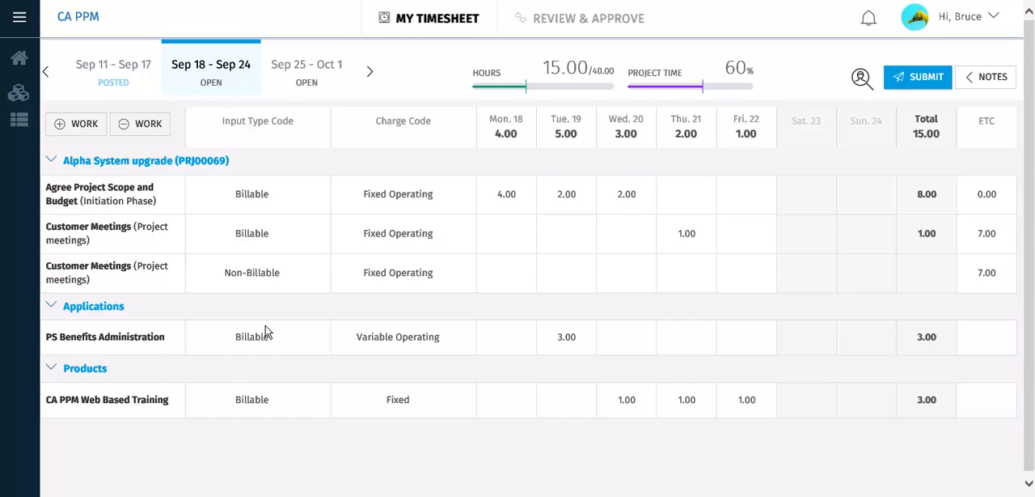
pyautogui.moveTo(463, 327)
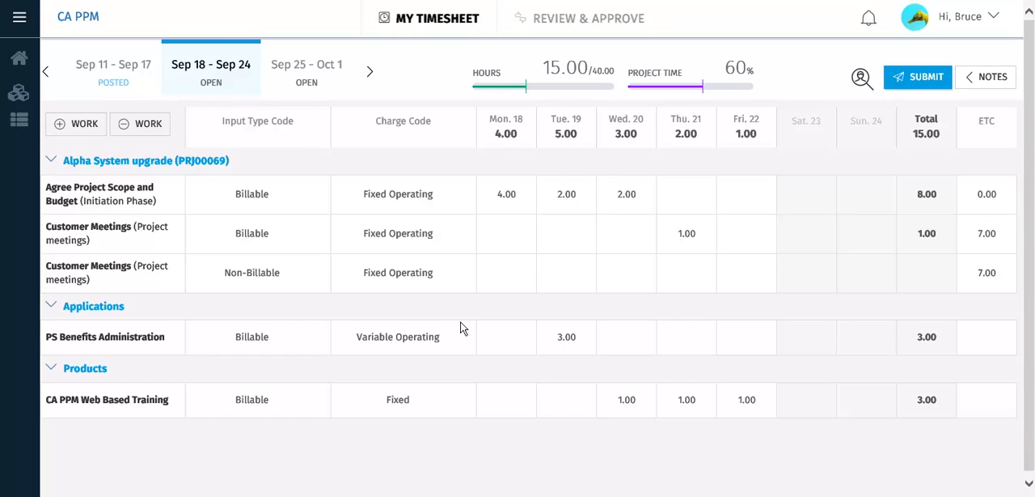
pyautogui.moveTo(688, 275)
pyautogui.write('2')
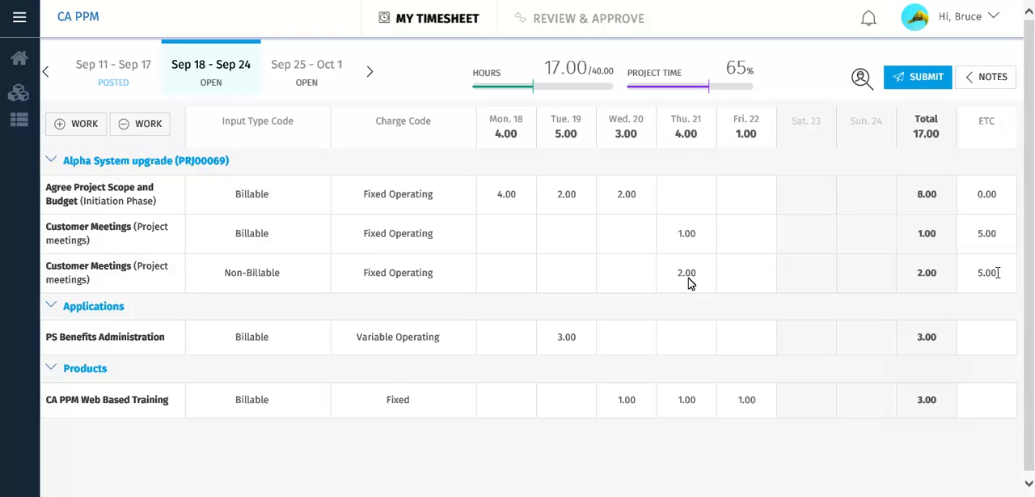
# Raise the duplicate Customer Meetings row's ETC from 5.00 to 7.00.
pyautogui.click(987, 271)
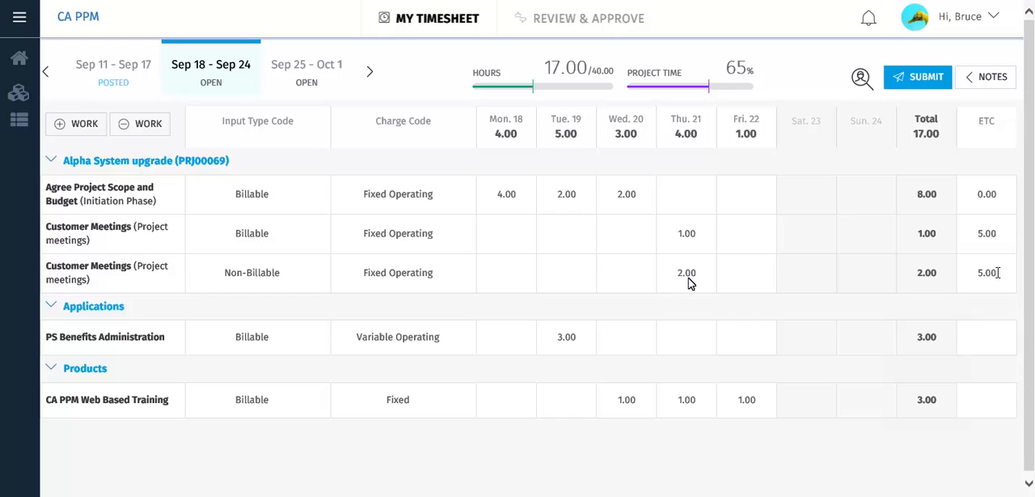
pyautogui.moveTo(925, 285)
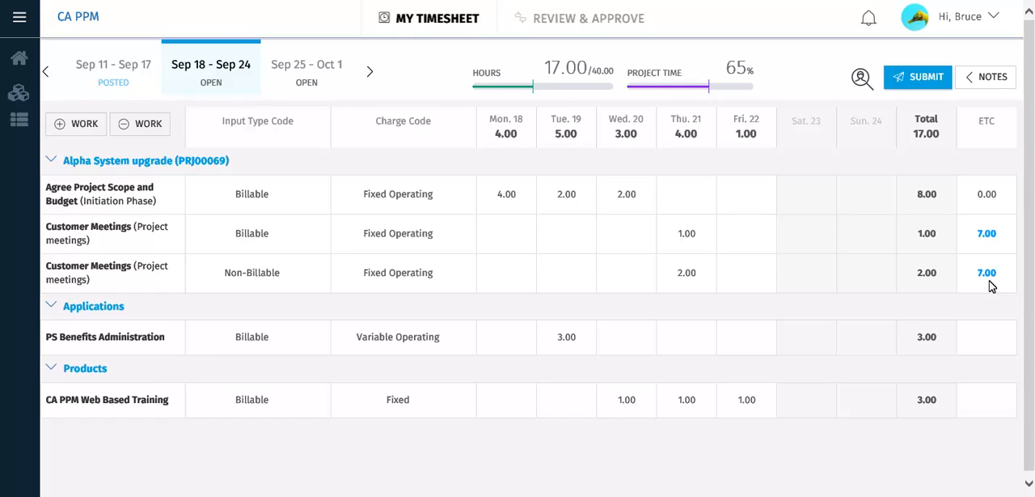
pyautogui.click(987, 272)
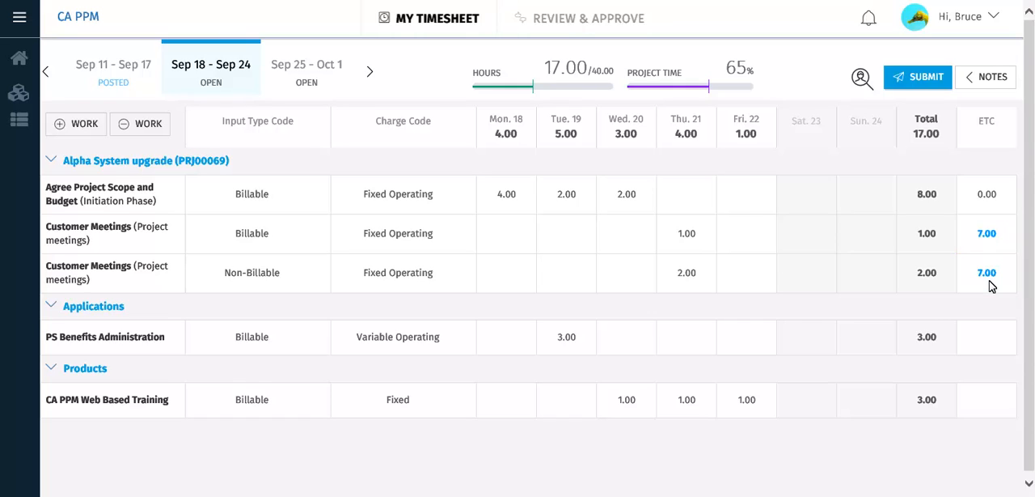
pyautogui.moveTo(987, 272)
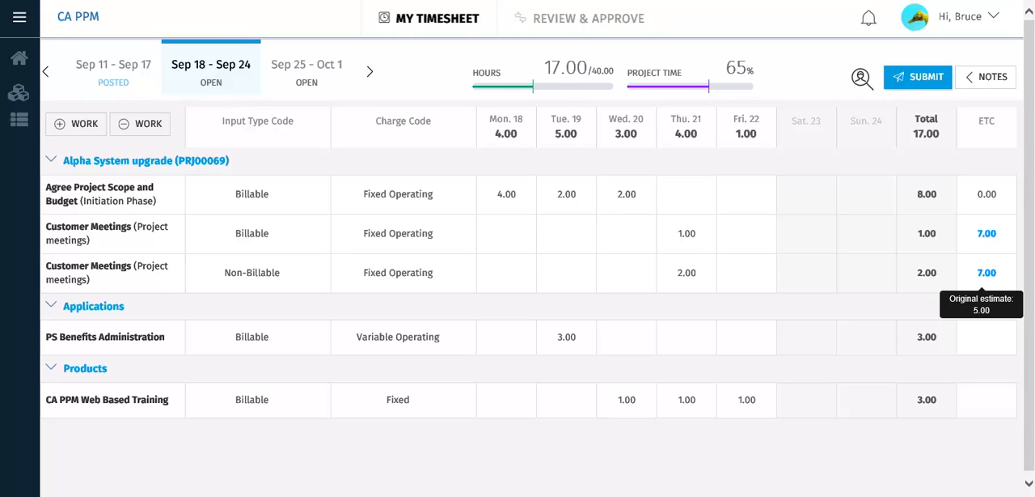
pyautogui.moveTo(987, 272)
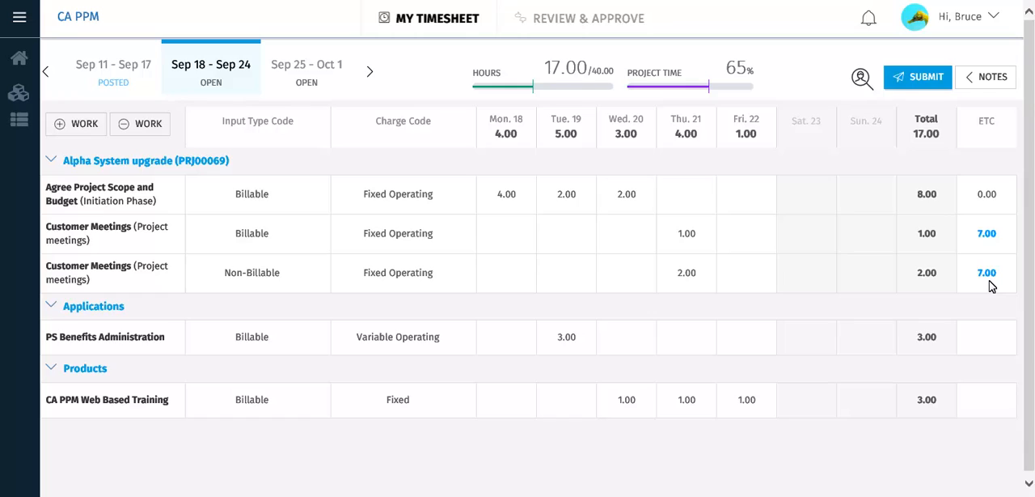
pyautogui.moveTo(624, 285)
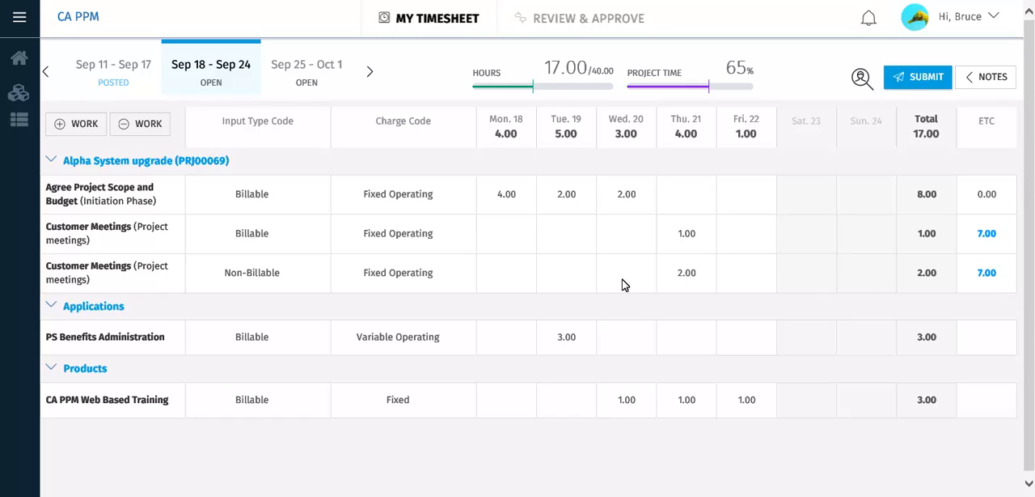
pyautogui.moveTo(105, 271)
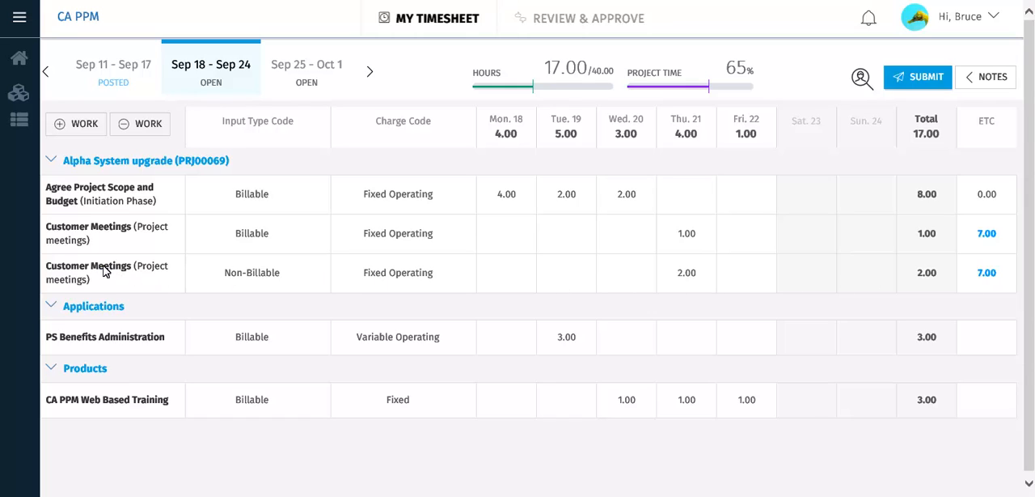
# Add a note to non-billable Customer Meetings: 2 hours unforeseen integration issue, no charge.
pyautogui.click(106, 272)
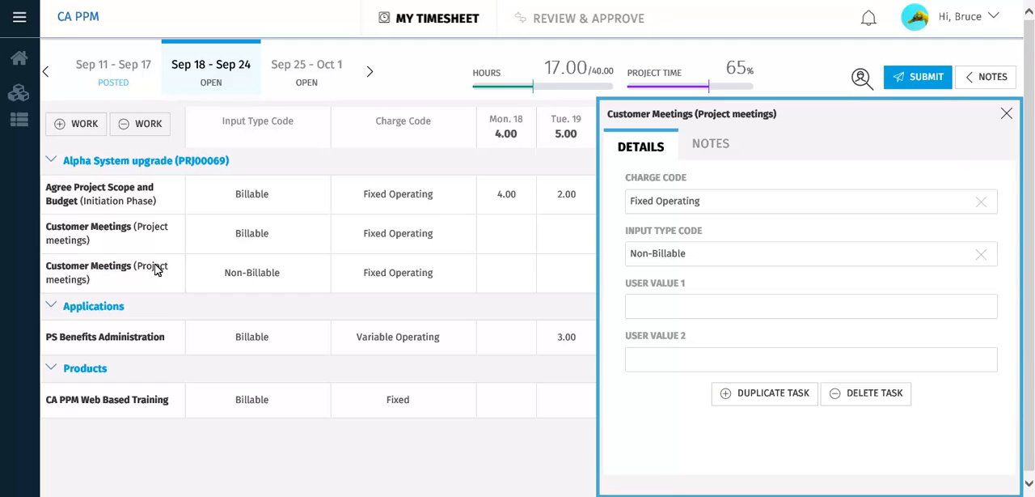
pyautogui.moveTo(595, 233)
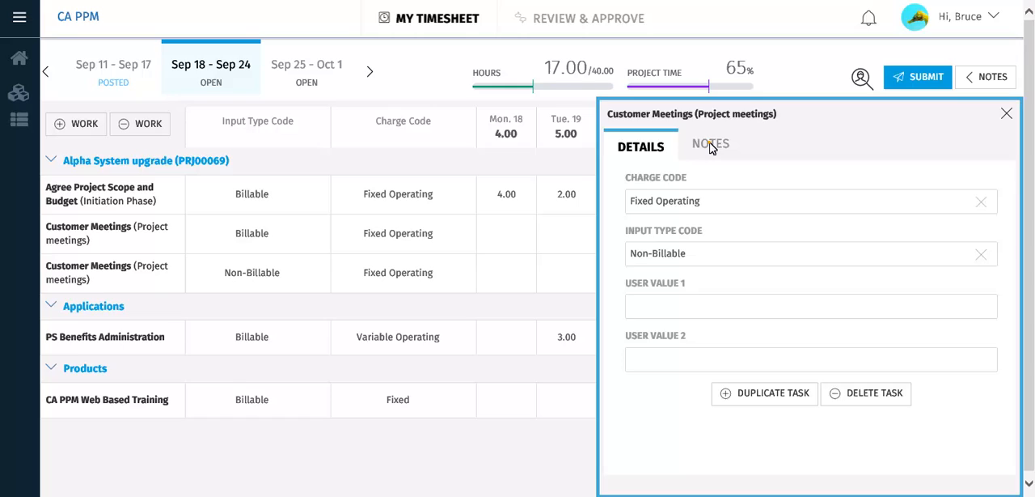
pyautogui.click(709, 144)
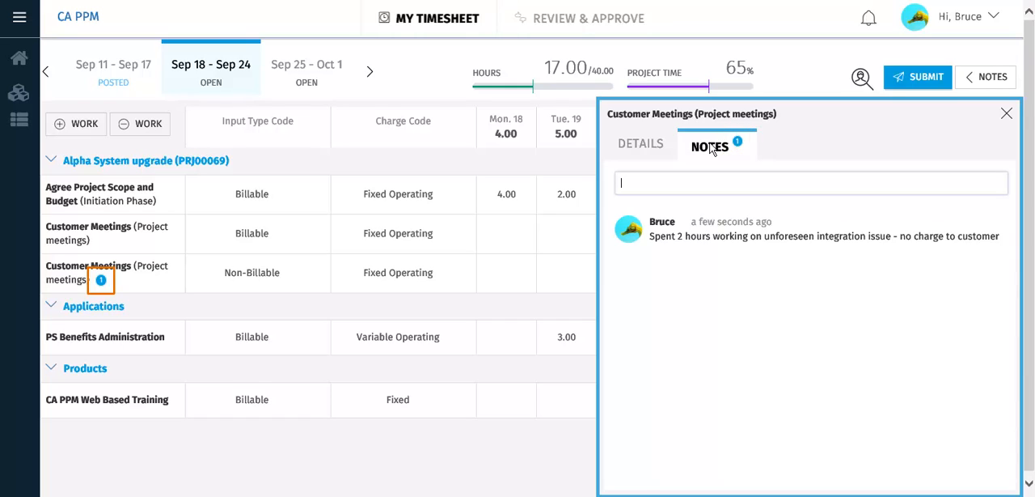
pyautogui.moveTo(904, 136)
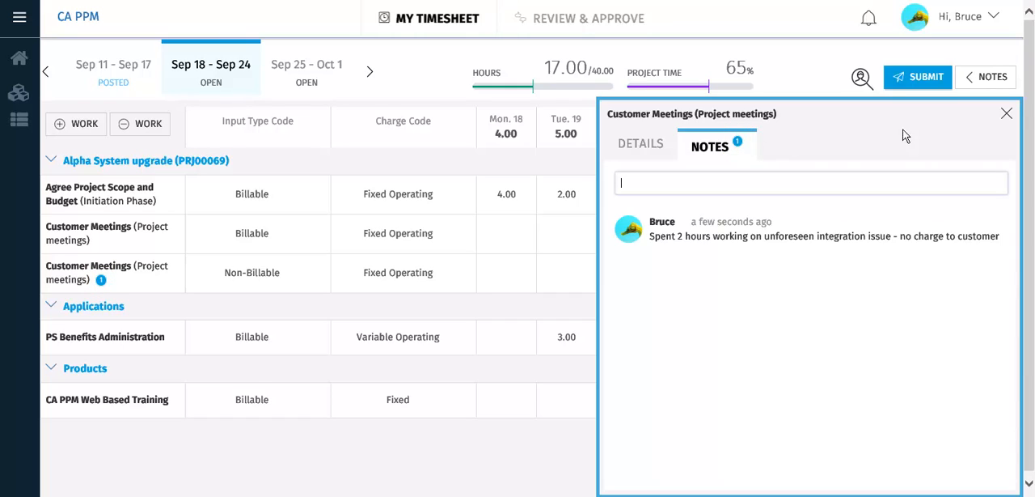
# Save a timesheet note about vacation Friday and dialling into the Web Based Training call.
pyautogui.click(992, 77)
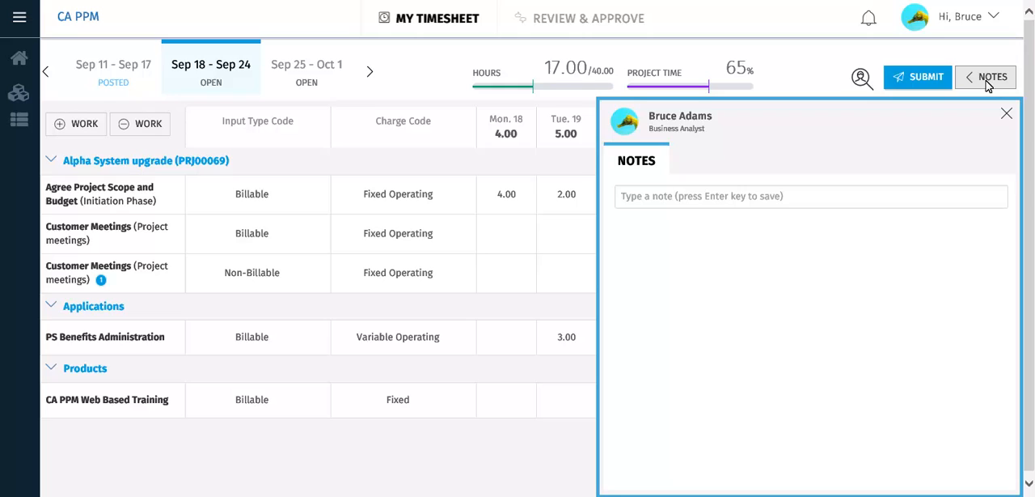
pyautogui.moveTo(805, 100)
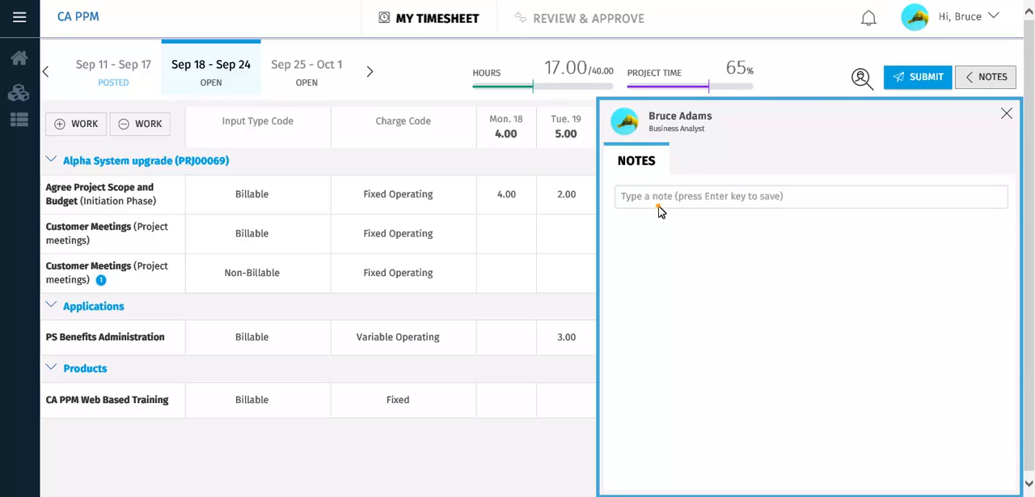
pyautogui.press('enter')
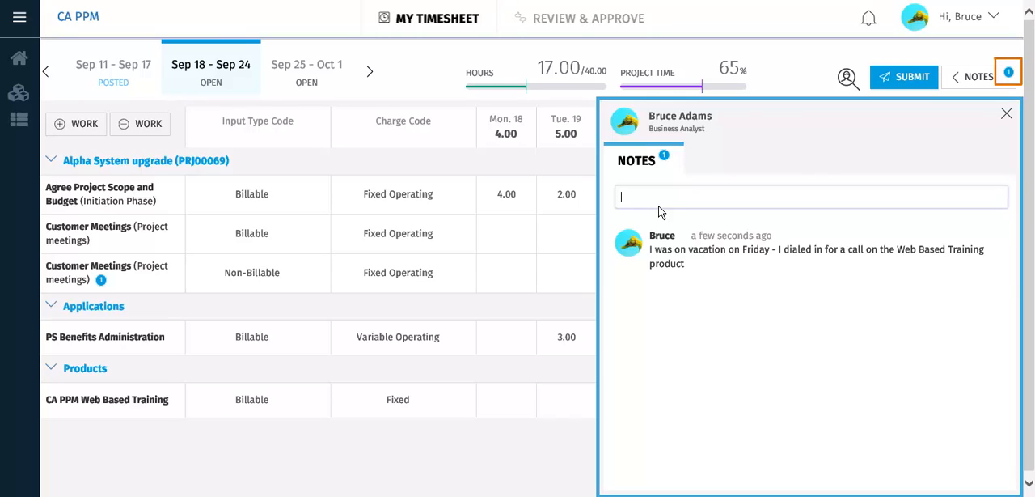
pyautogui.moveTo(728, 210)
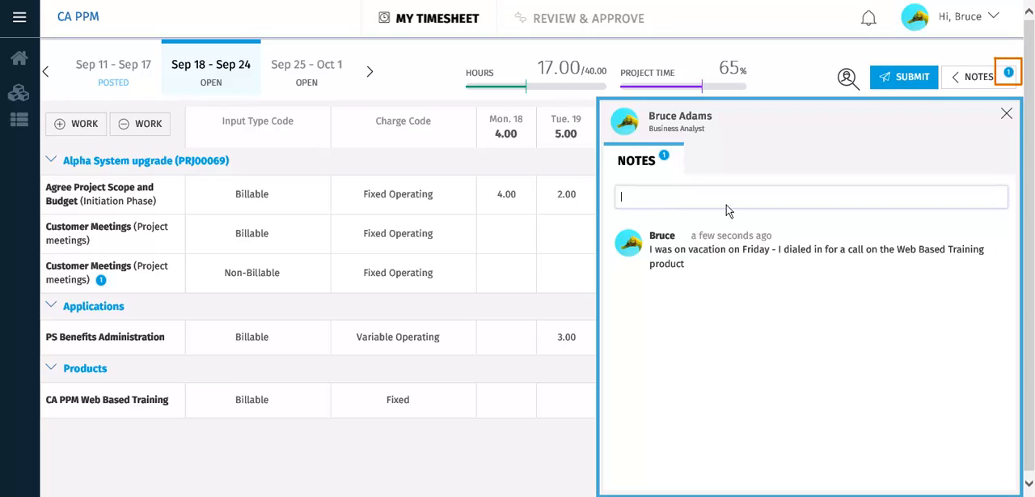
pyautogui.click(1006, 114)
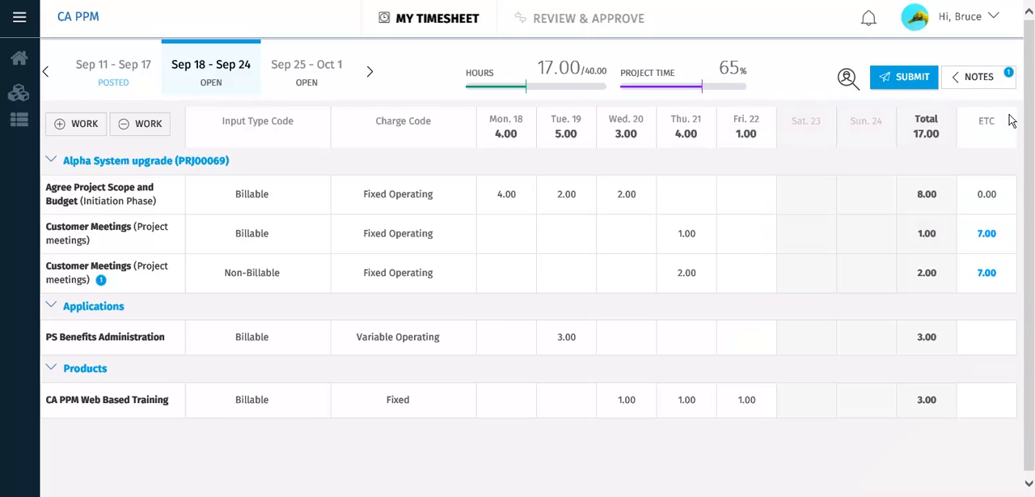
pyautogui.moveTo(985, 120)
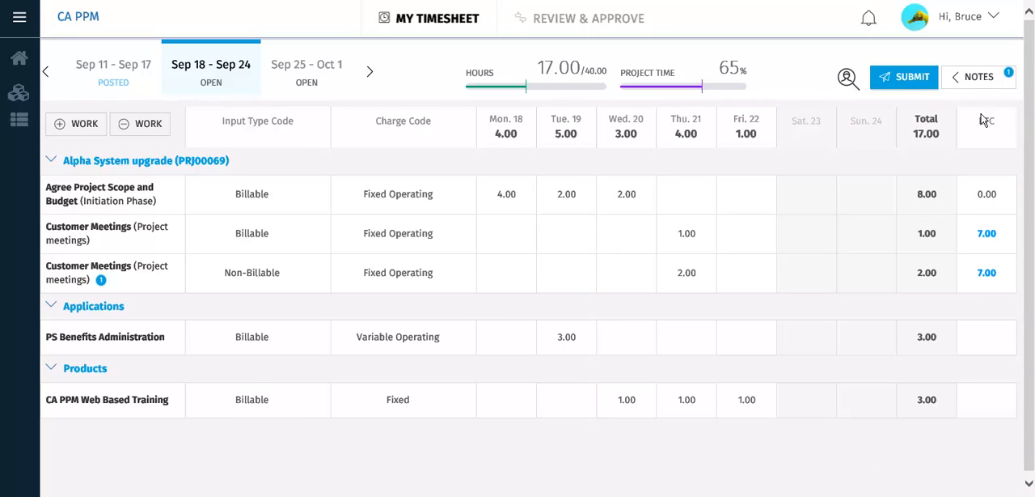
pyautogui.moveTo(905, 87)
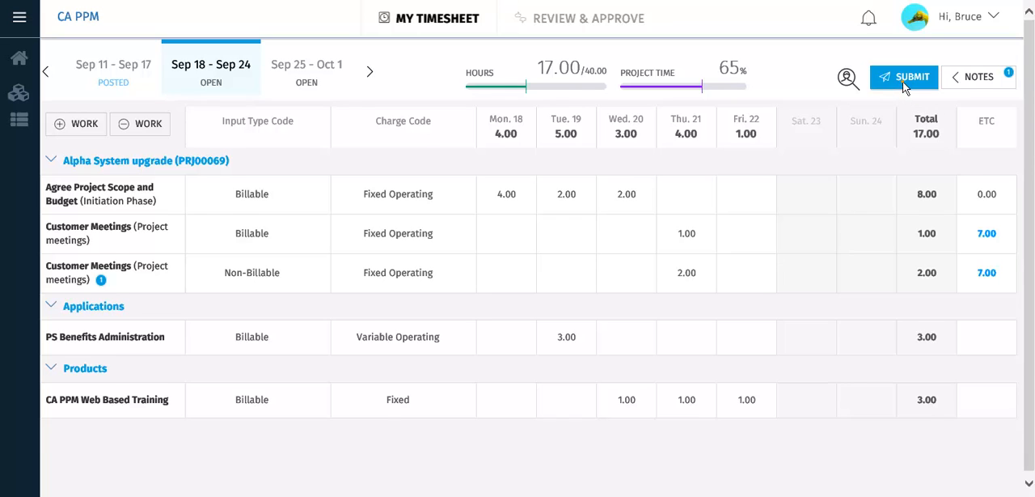
# Submit the Sep 18–24 timesheet, locking its 17.00 hours.
pyautogui.click(903, 78)
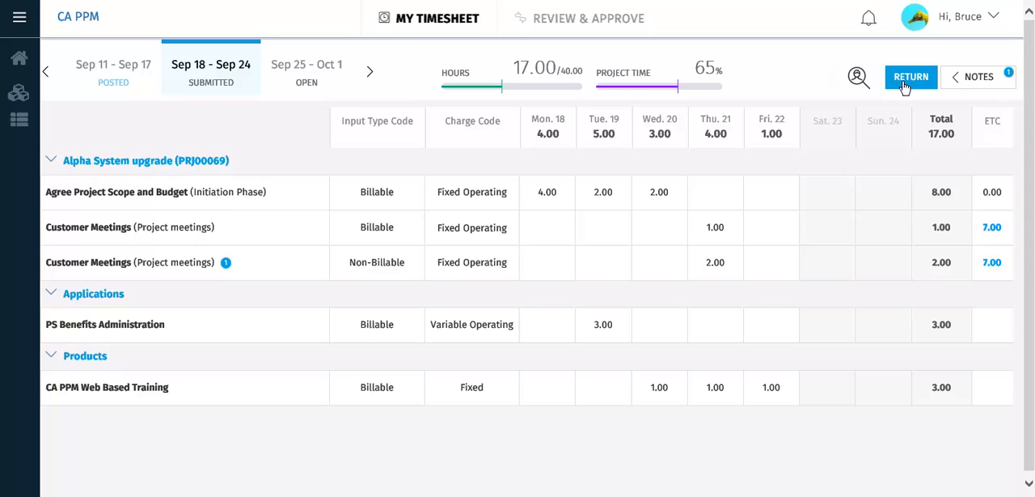
# Start an adjustment of the posted Sep 11–17 timesheet, reopening its 32 Loan Approval Enhancements hours.
pyautogui.click(113, 71)
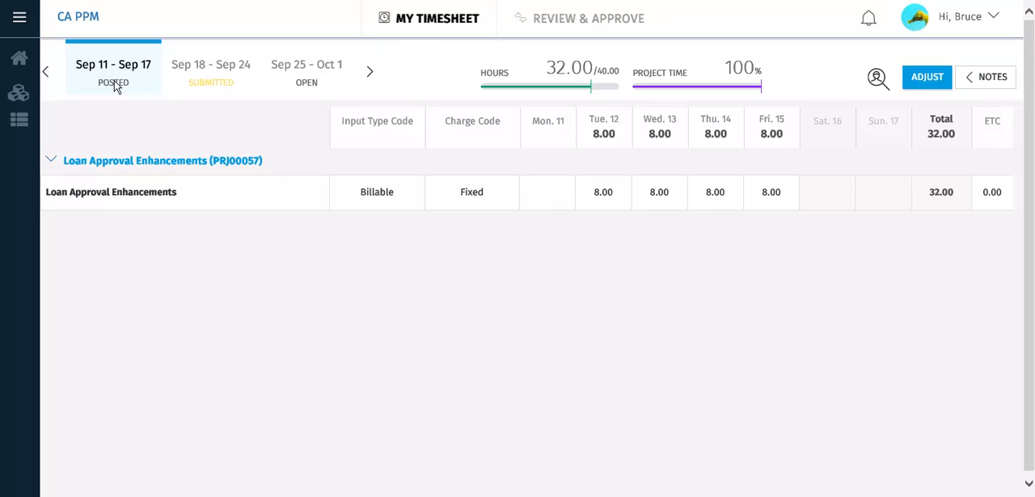
pyautogui.moveTo(421, 87)
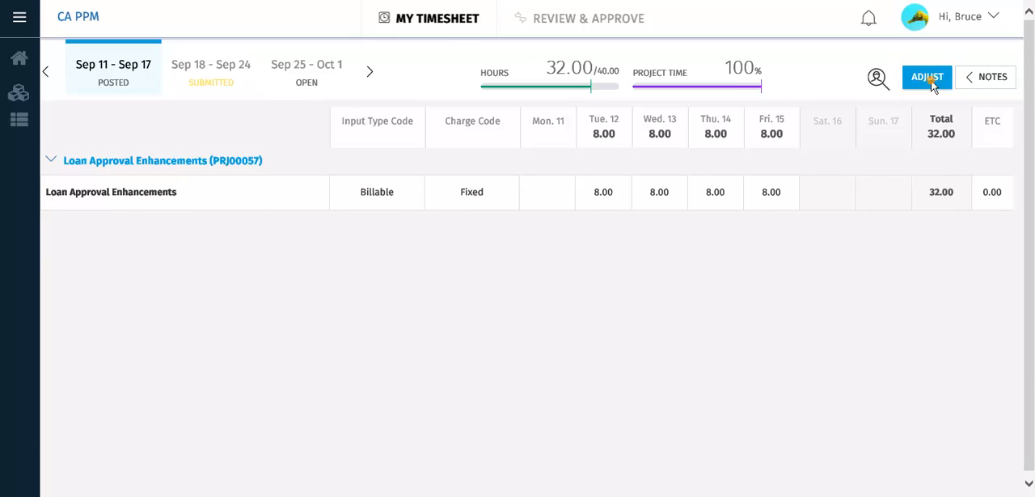
pyautogui.click(926, 77)
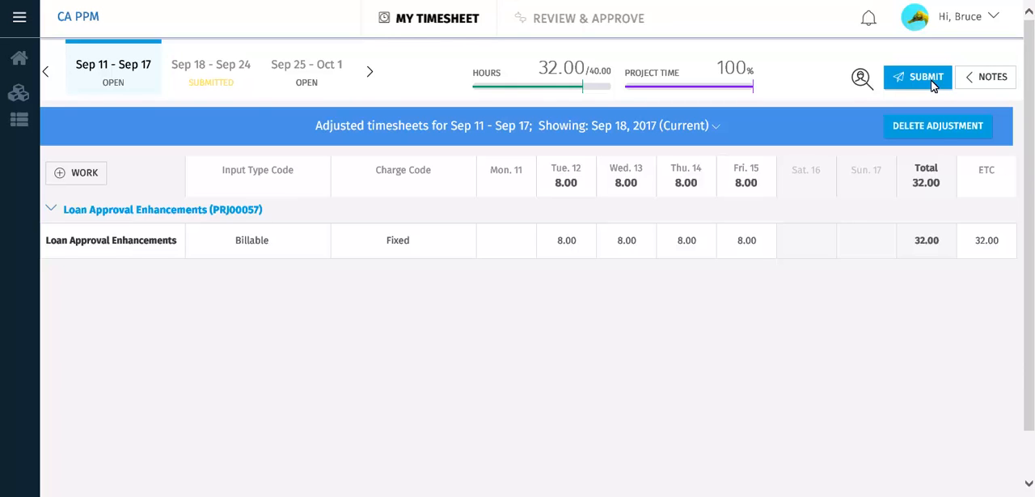
# Add Customer Meetings with 4.00 and 2.00, reduce Loan Approval to 4.00 and 6.00, and submit.
pyautogui.click(76, 171)
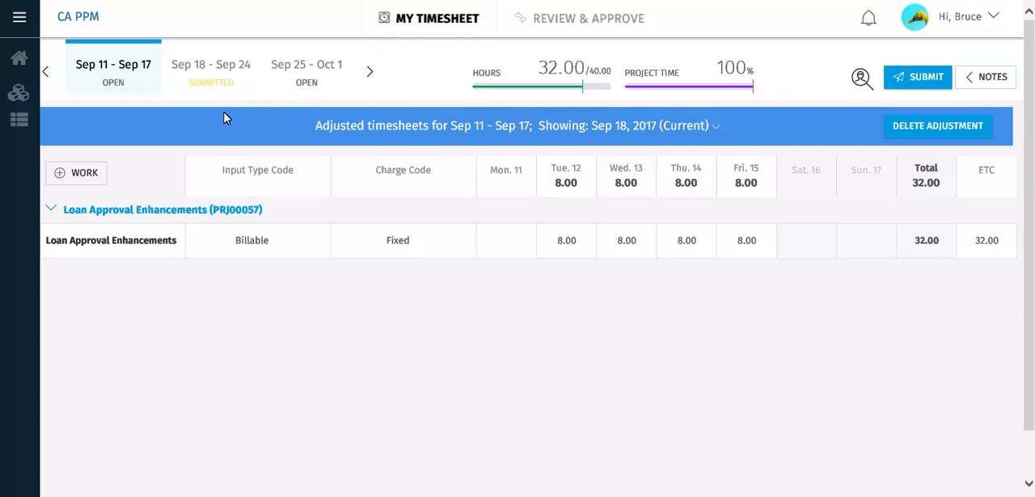
pyautogui.click(76, 172)
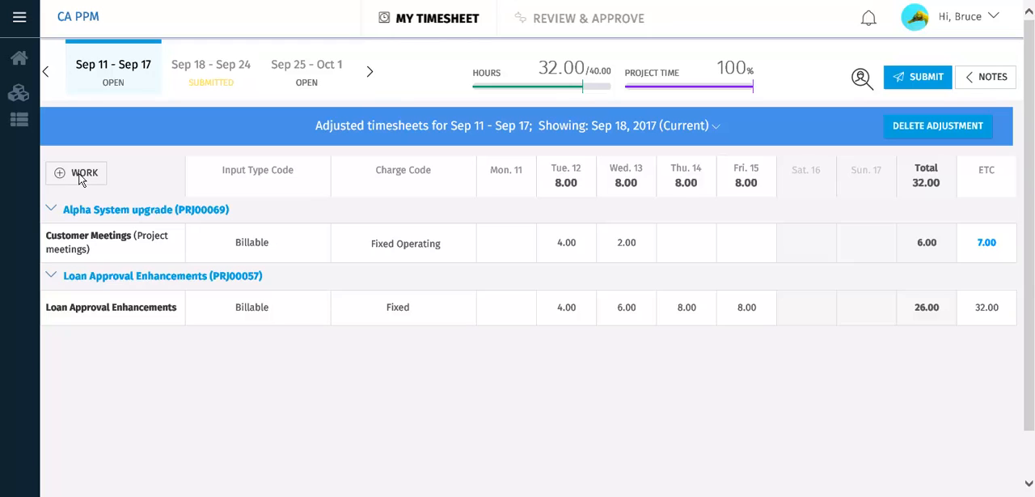
pyautogui.moveTo(637, 164)
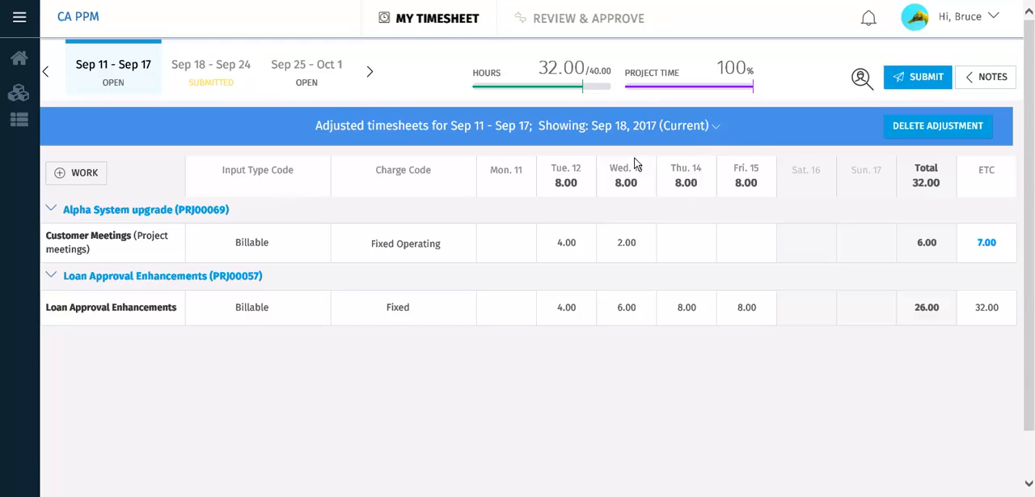
pyautogui.click(918, 77)
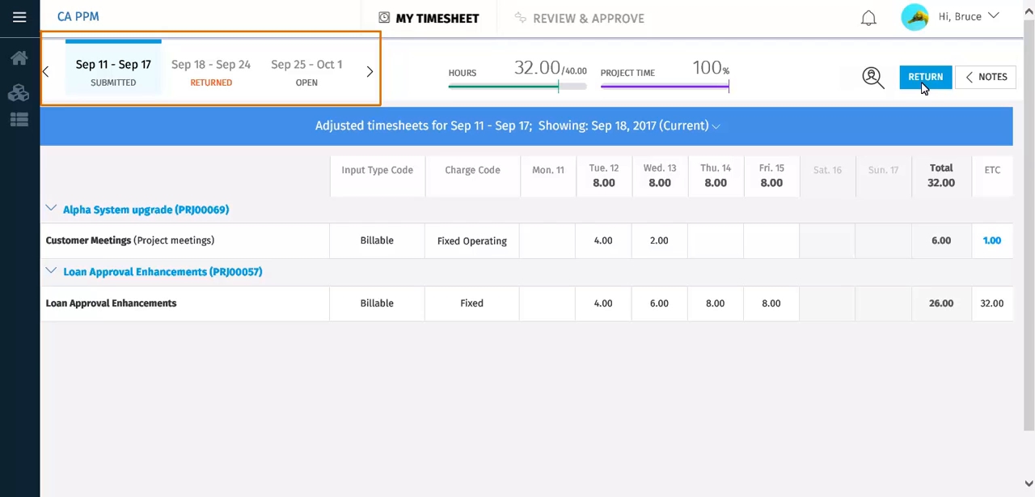
pyautogui.moveTo(417, 88)
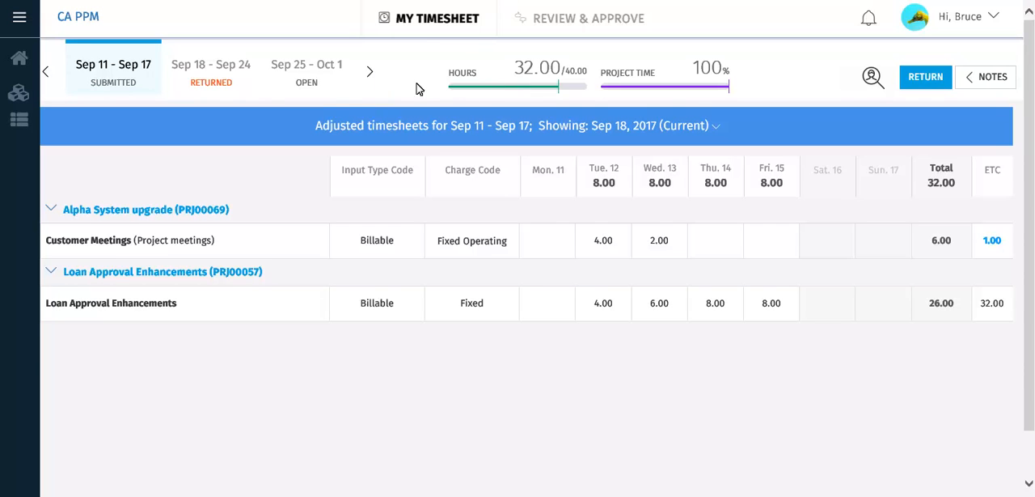
# Raise the returned Sep 18–24 timesheet to 29 of 40 hours and resubmit it.
pyautogui.click(211, 71)
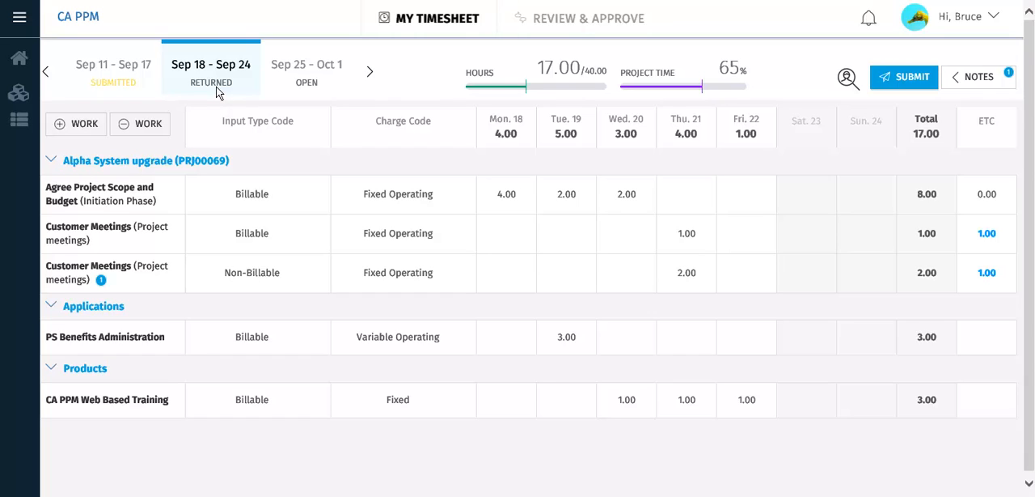
pyautogui.moveTo(392, 136)
pyautogui.write('4')
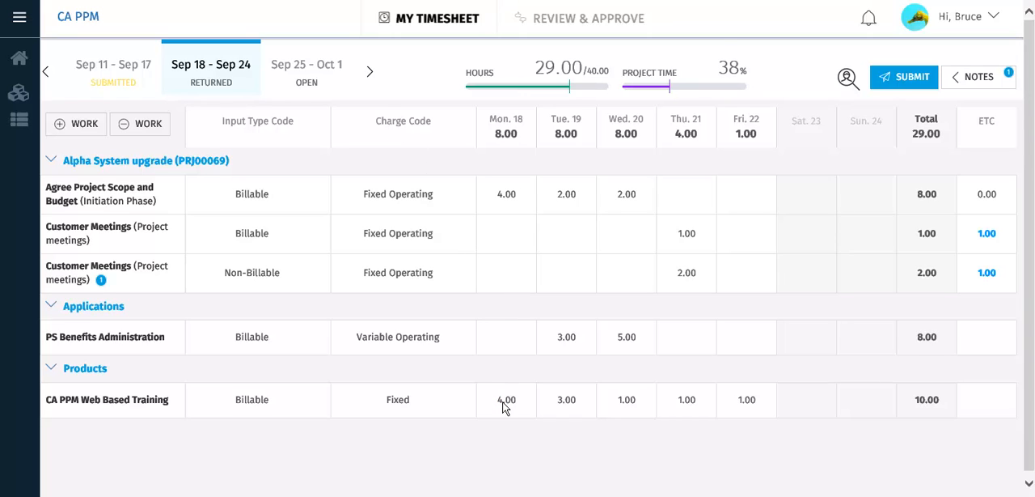
pyautogui.moveTo(890, 217)
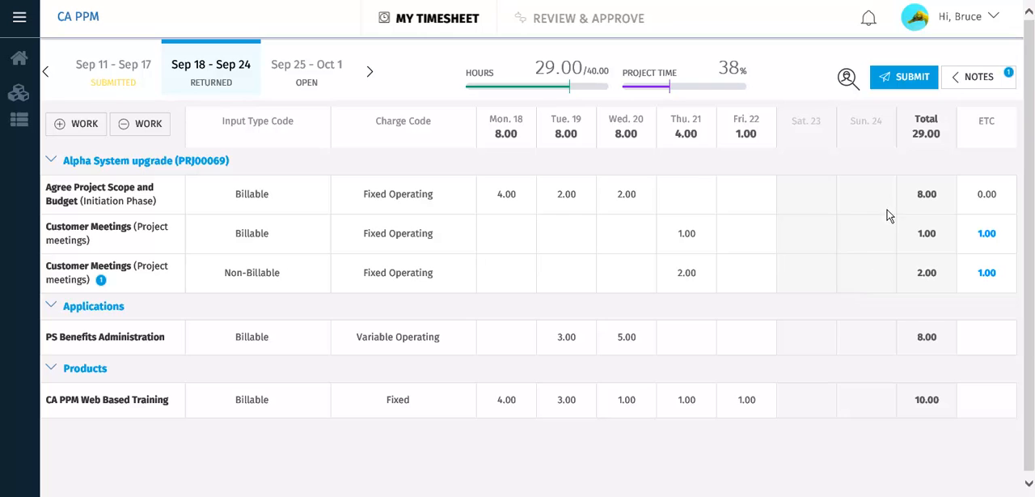
pyautogui.click(902, 76)
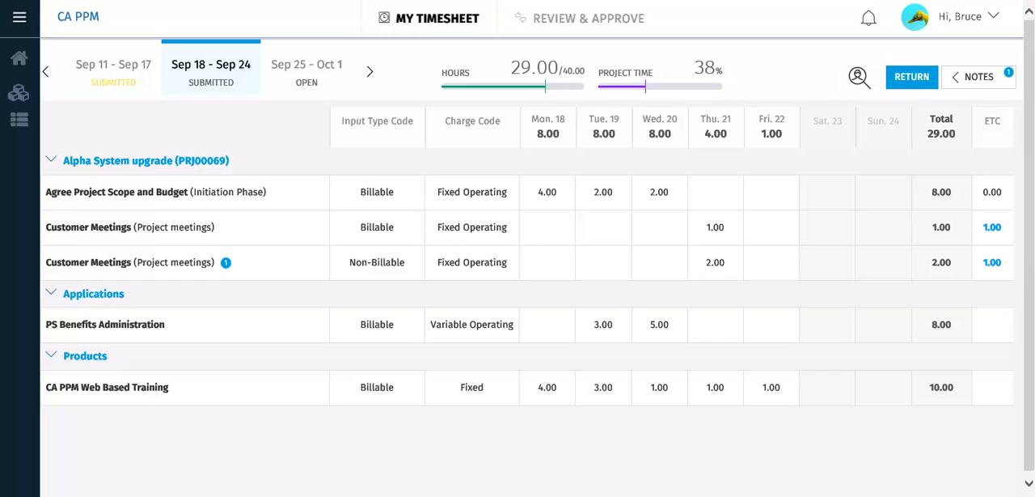